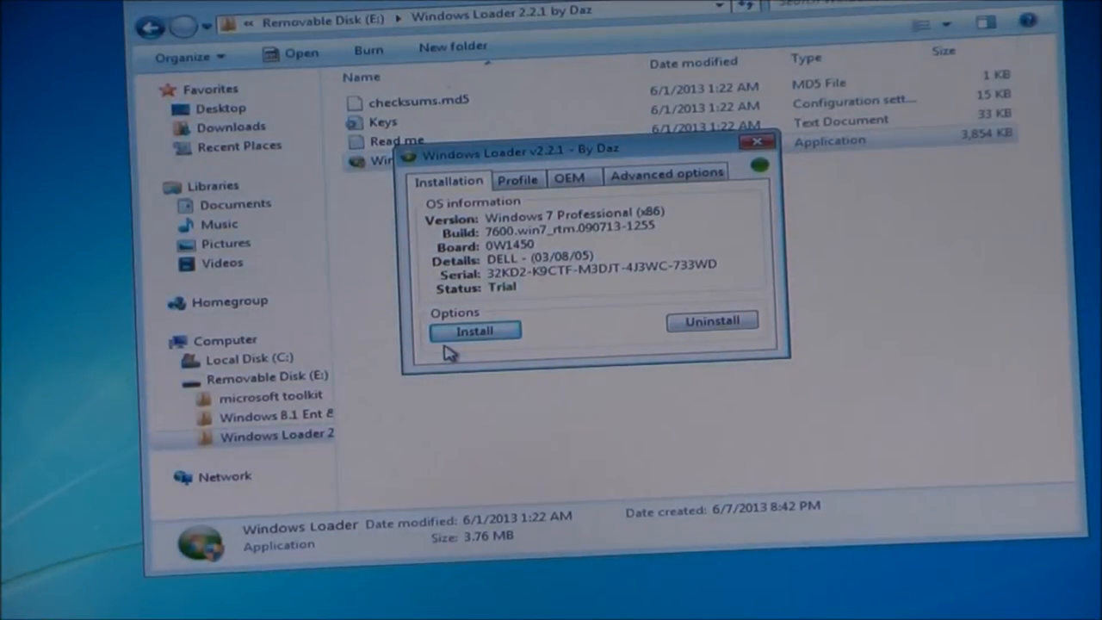
Step: Run Windows Loader's Install and wait until the loader, certificate and serial install on Windows 7 Professional
{"action": "left_click", "coordinate": [474, 331]}
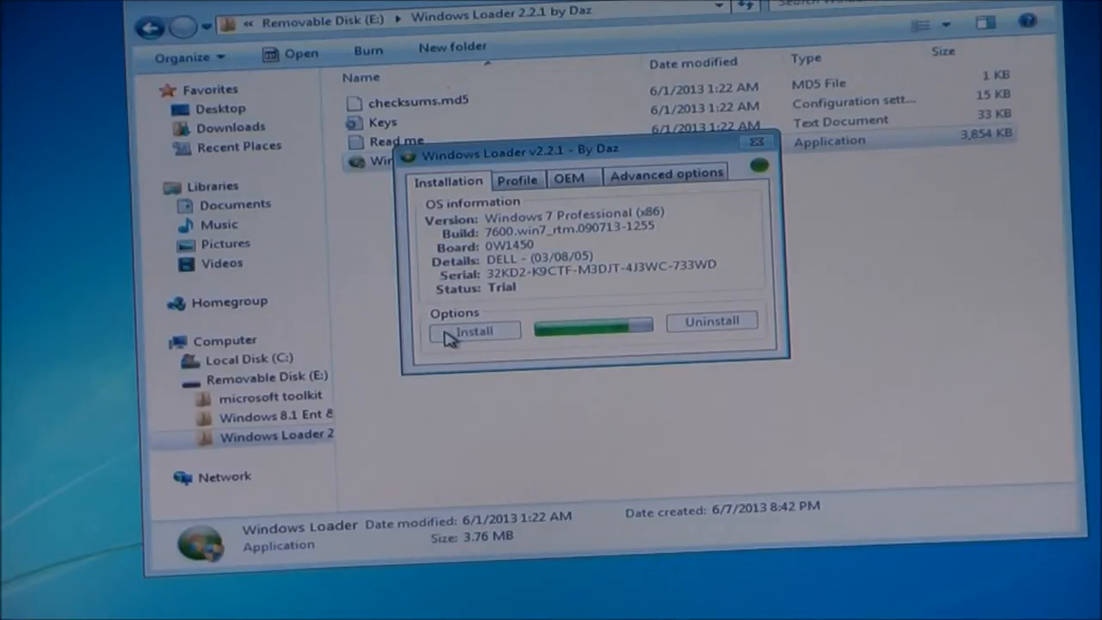
{"action": "left_click", "coordinate": [473, 331]}
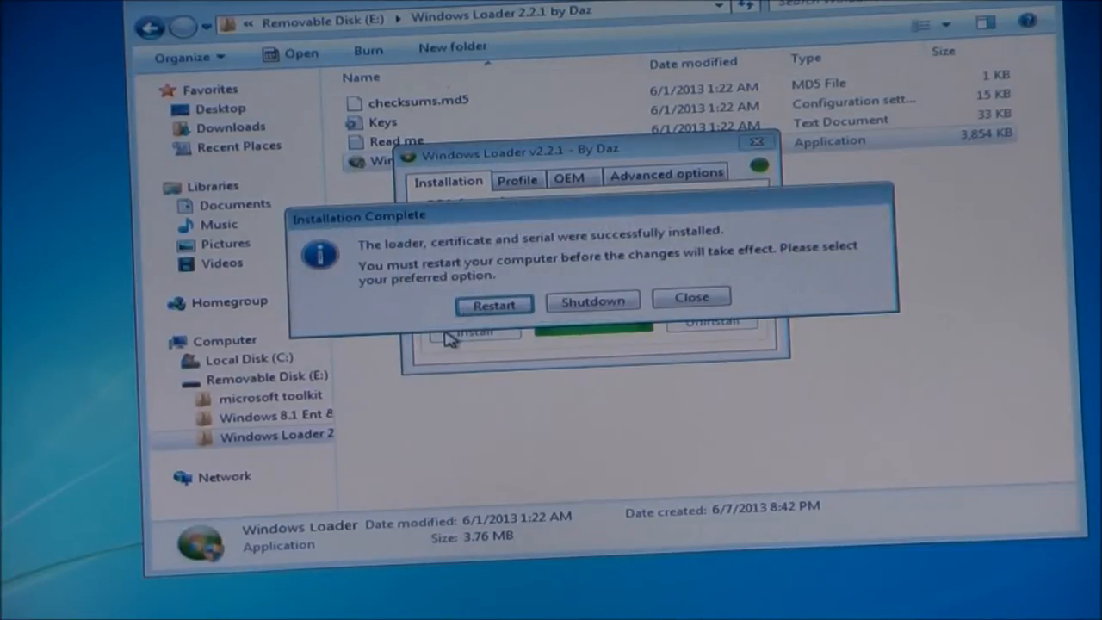